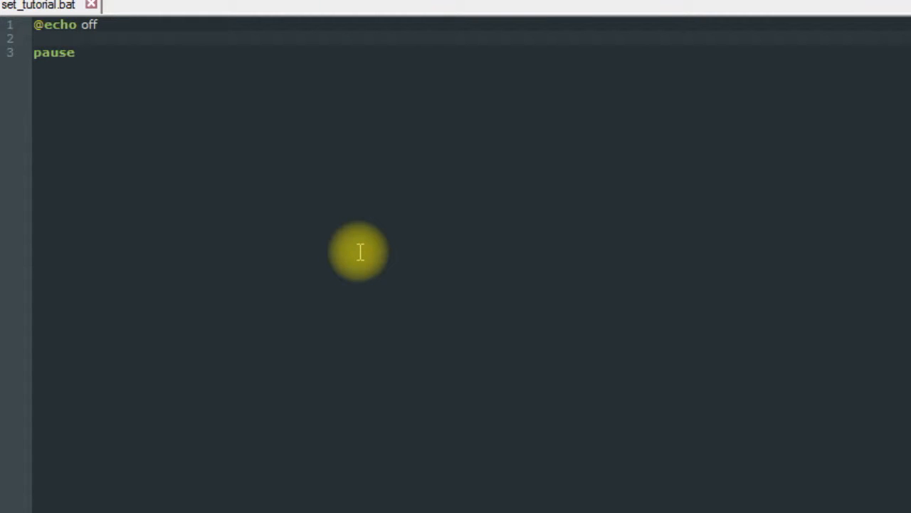
mouse_move(226, 39)
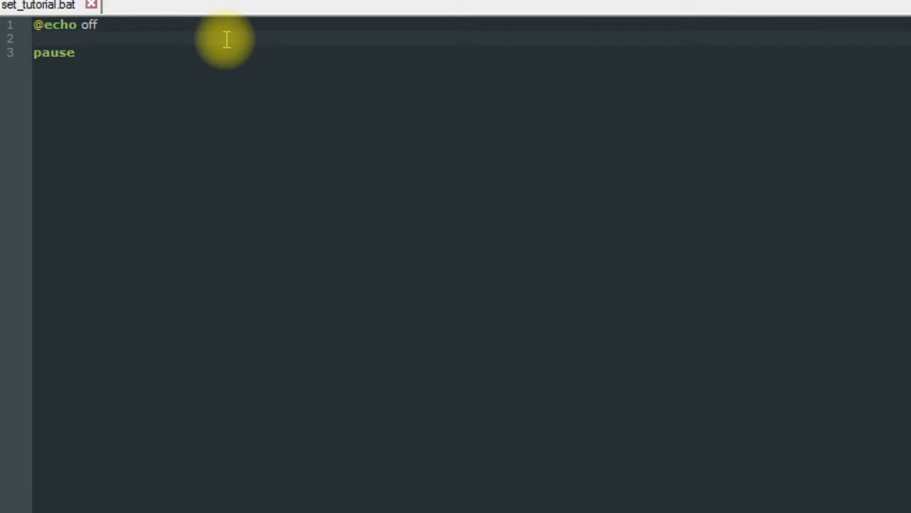
mouse_move(330, 151)
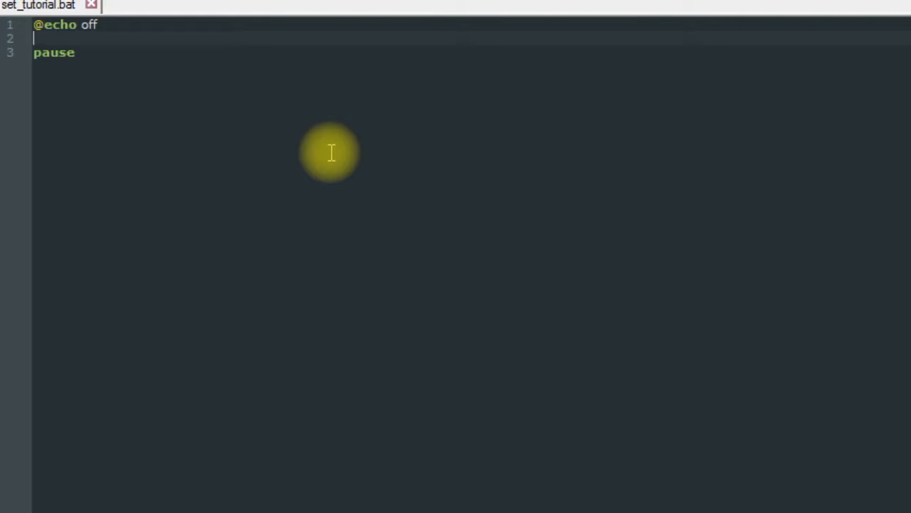
- Add 'mode 500,500' on line 2 and run the batch file in a console
text(md)
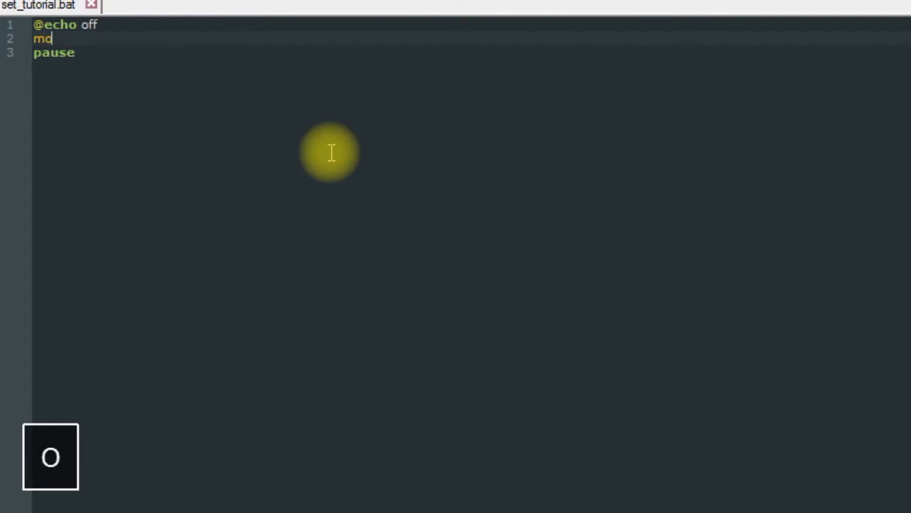
text(ode)
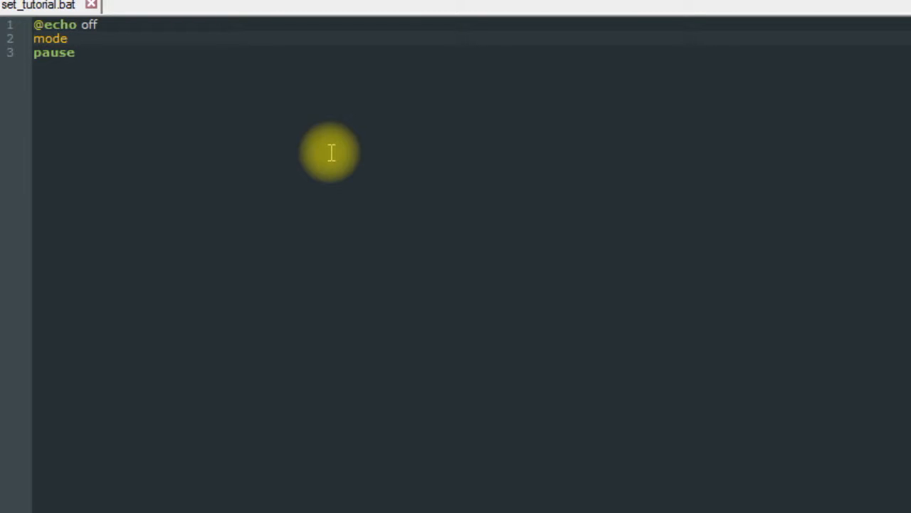
text(50)
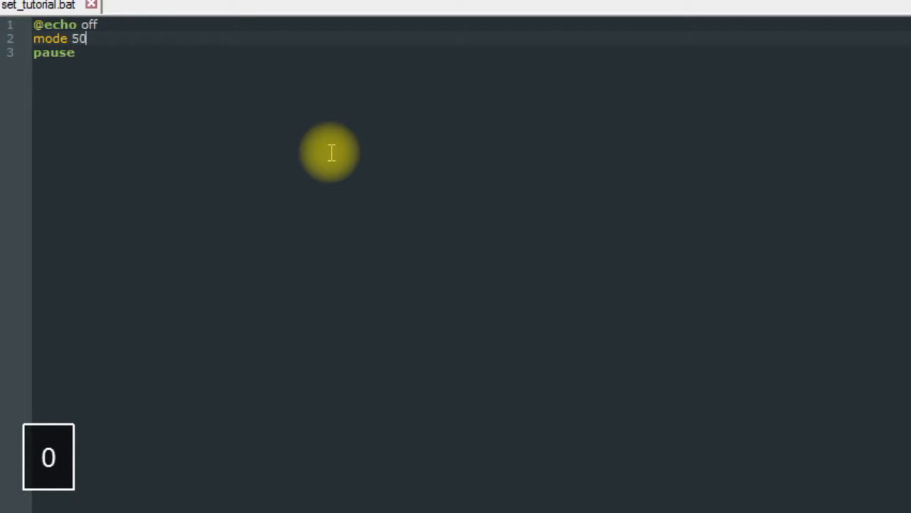
text(0,)
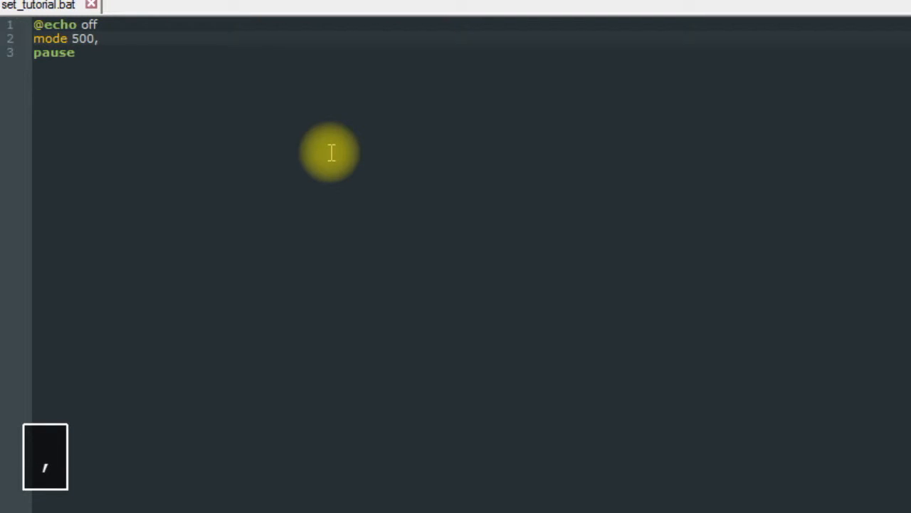
text(500)
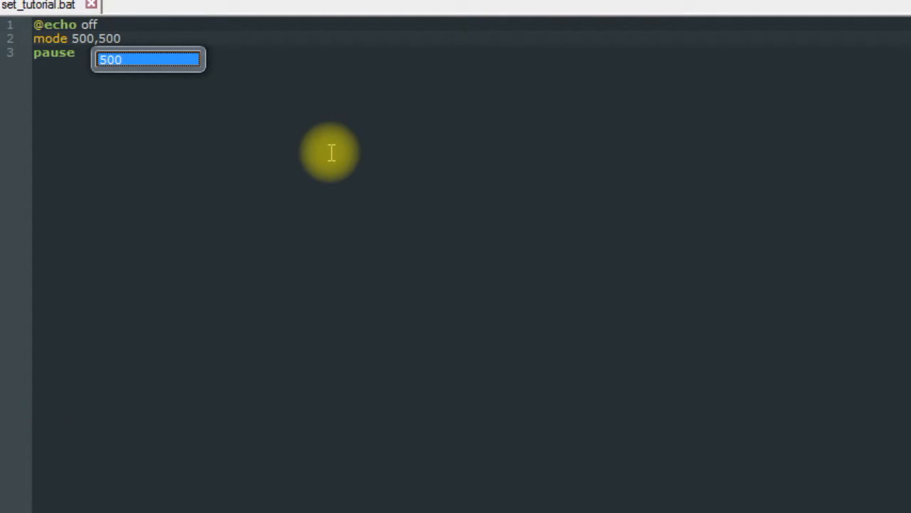
key(Ctrl+Shift+Z)
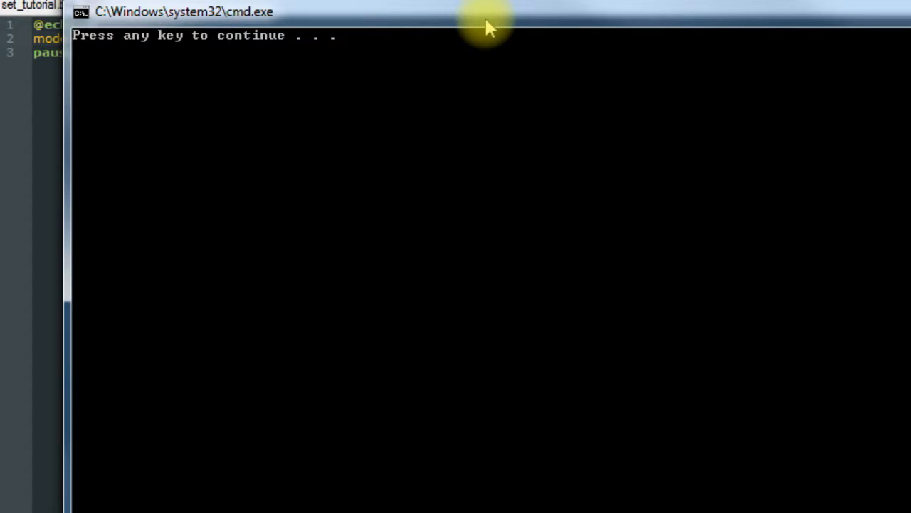
- End the pause with a keypress so the console closes
key(enter)
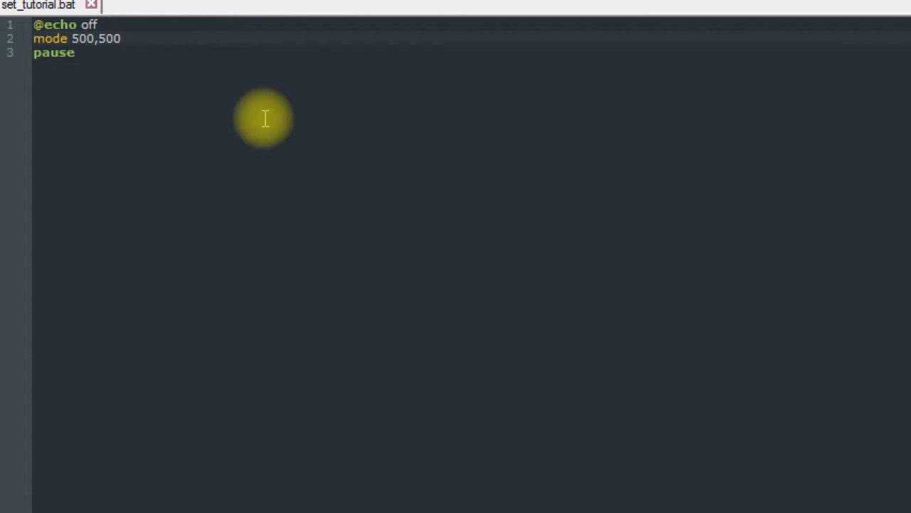
- Erase 'mode 500,500' so line 2 is blank between echo off and pause
key(Backspace)
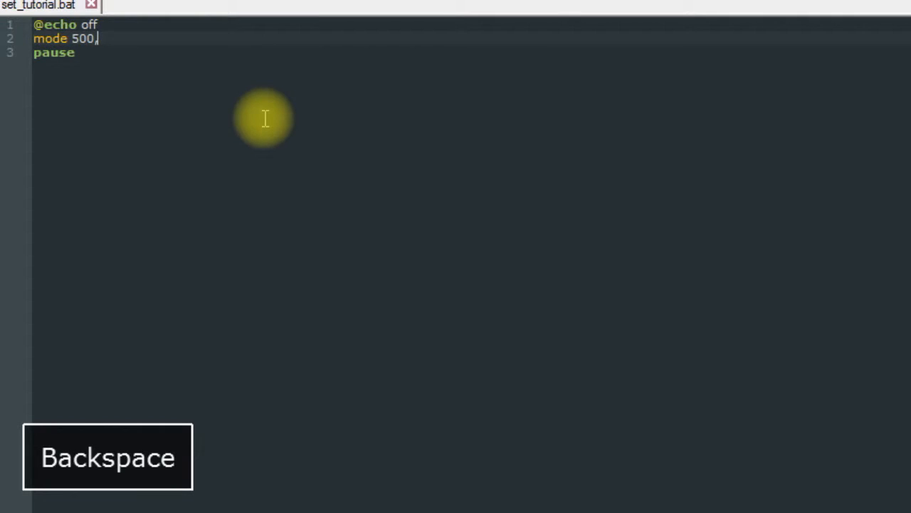
key(Backspace)
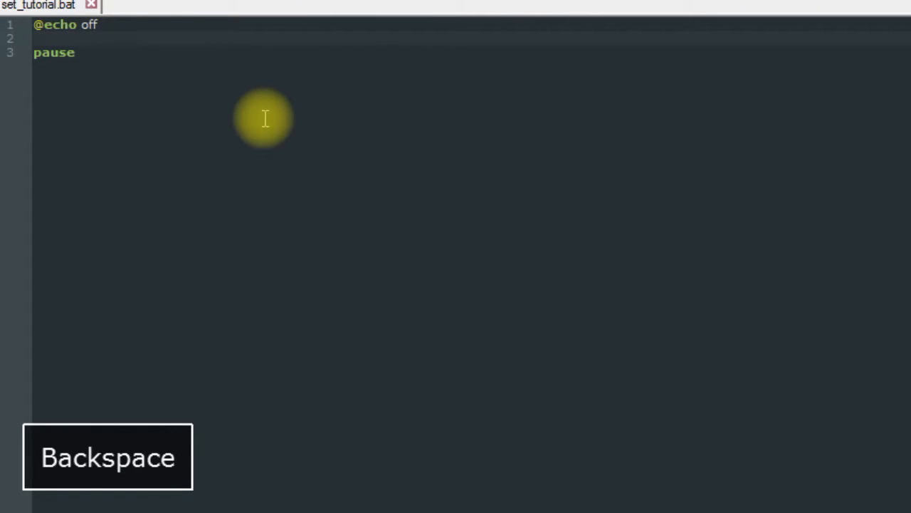
key(Backspace)
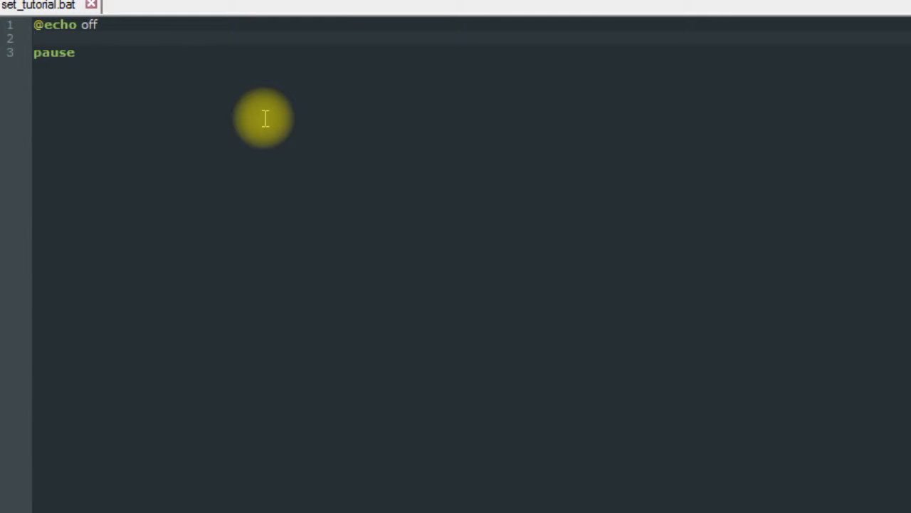
- Add the 'color' command on line 2 before checking its hex codes in cmd
text(cold)
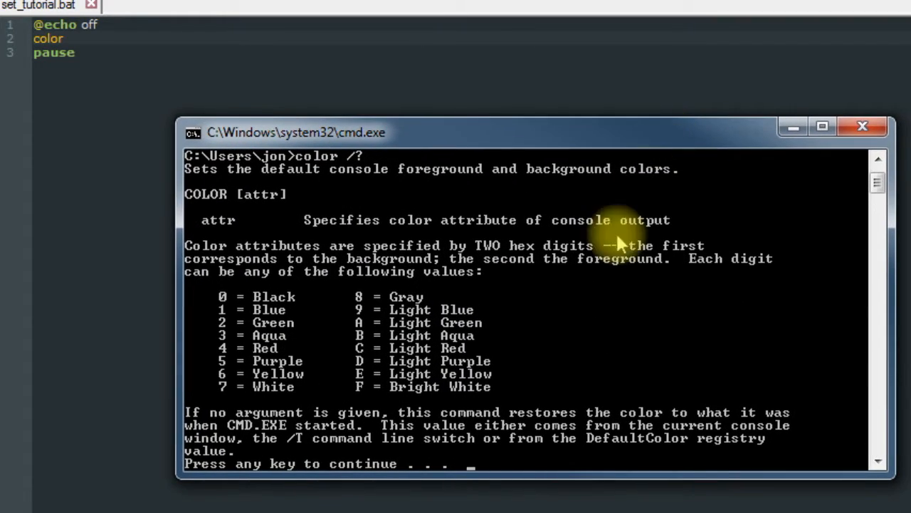
mouse_move(299, 420)
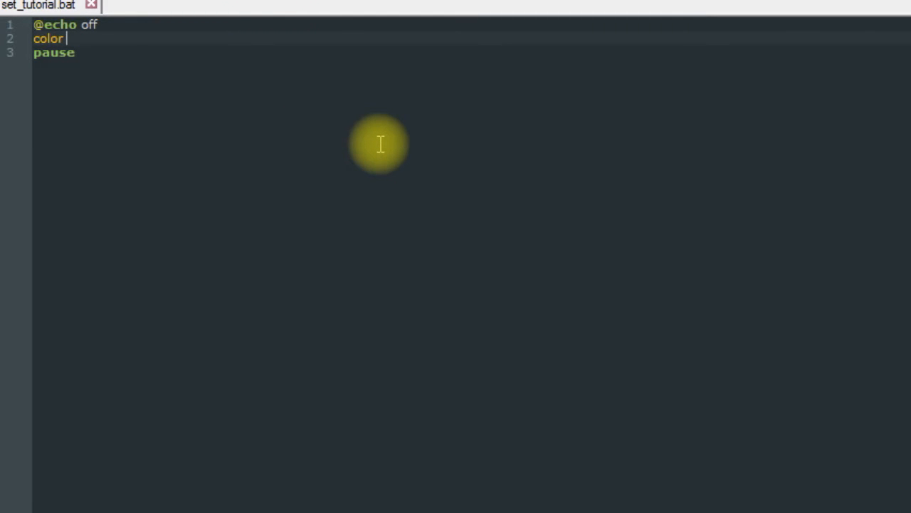
- Complete line 2 as 'color 14' and run the script to test the colours
text(1)
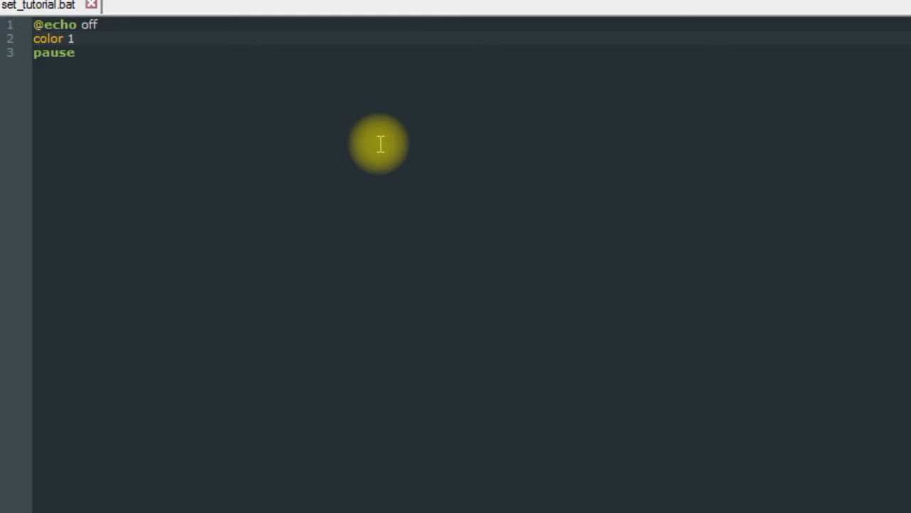
text(4)
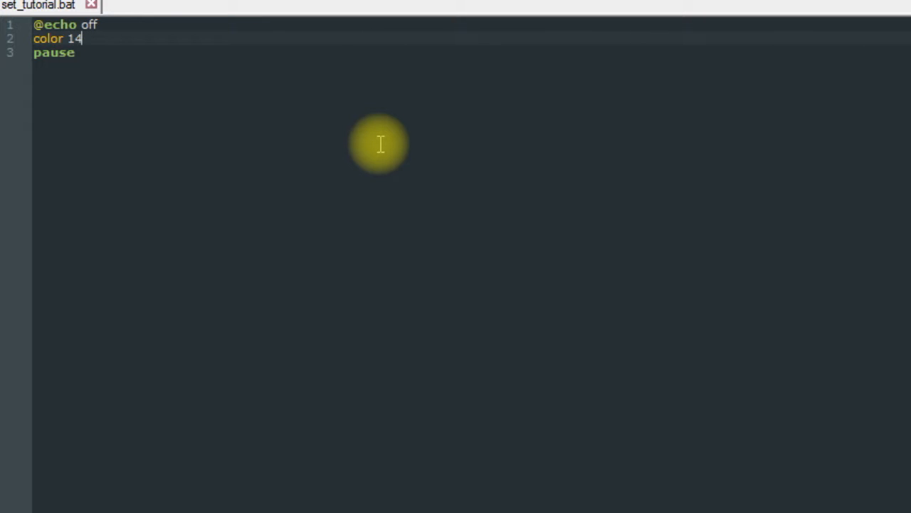
key(ctrl+s)
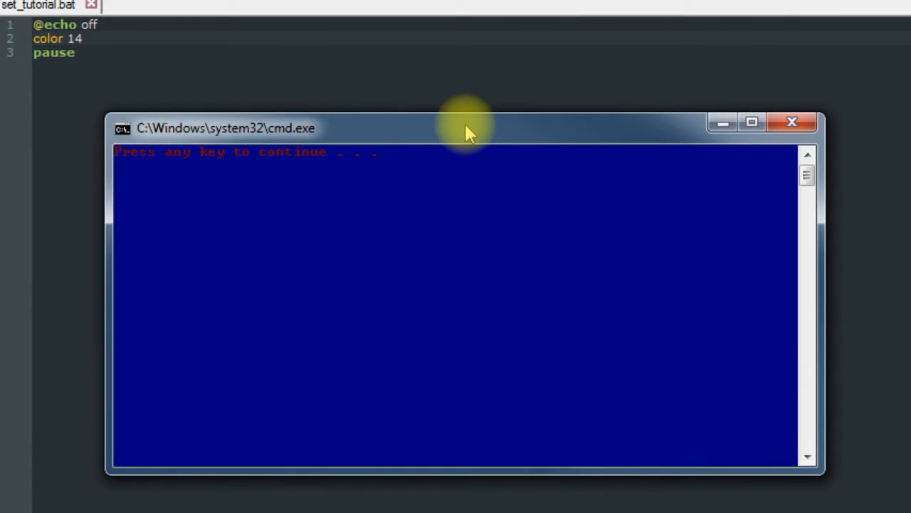
mouse_move(430, 216)
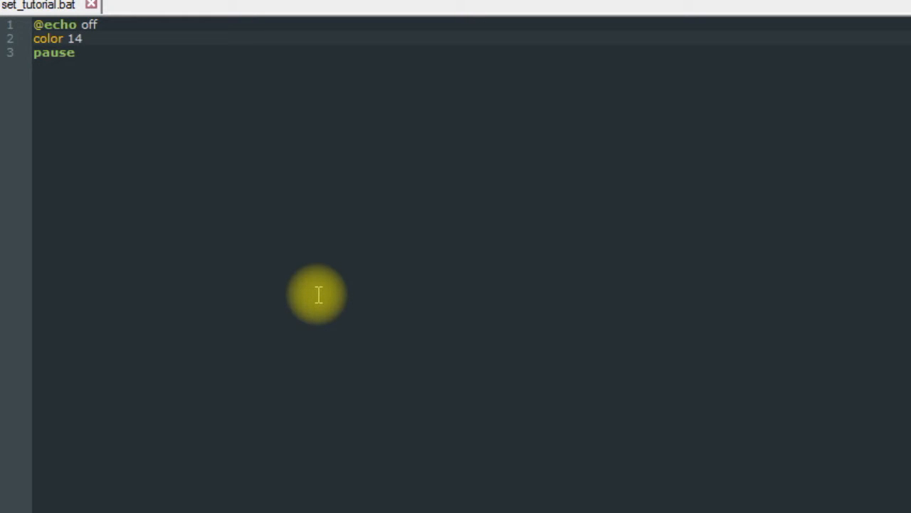
- Close the blue console with red 'Press any key' text, returning to the editor
click(82, 38)
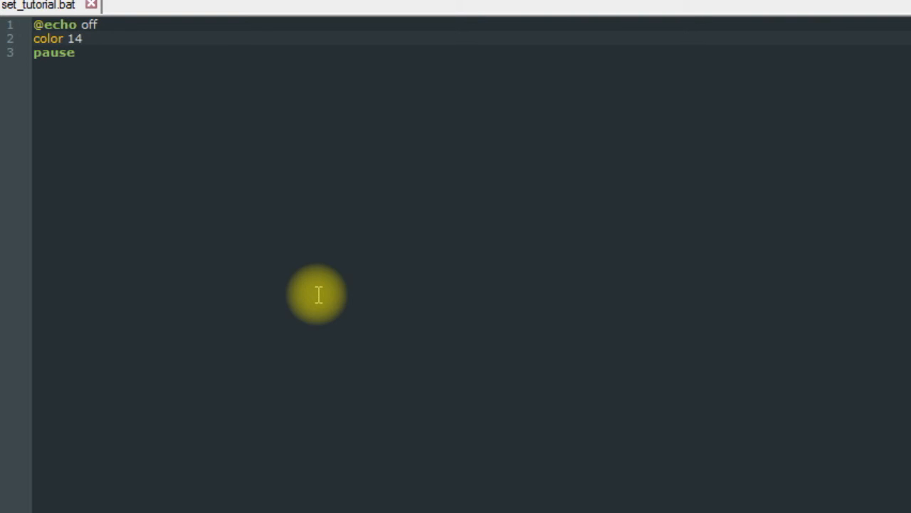
click(83, 39)
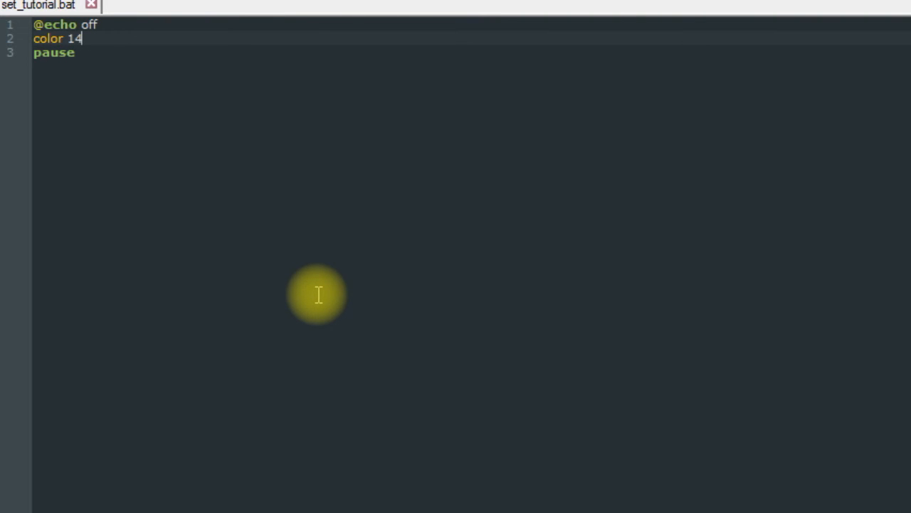